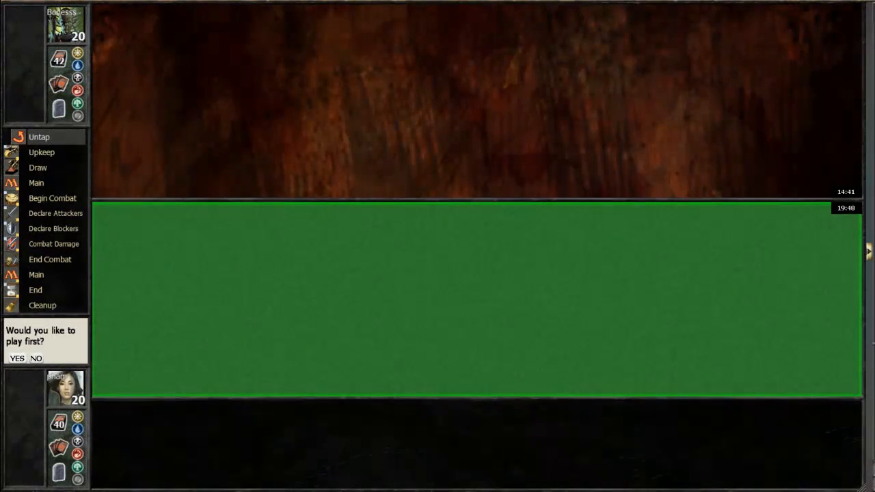
Choose to play first, mulligan seven down to six, and keep the six-card hand
click(35, 359)
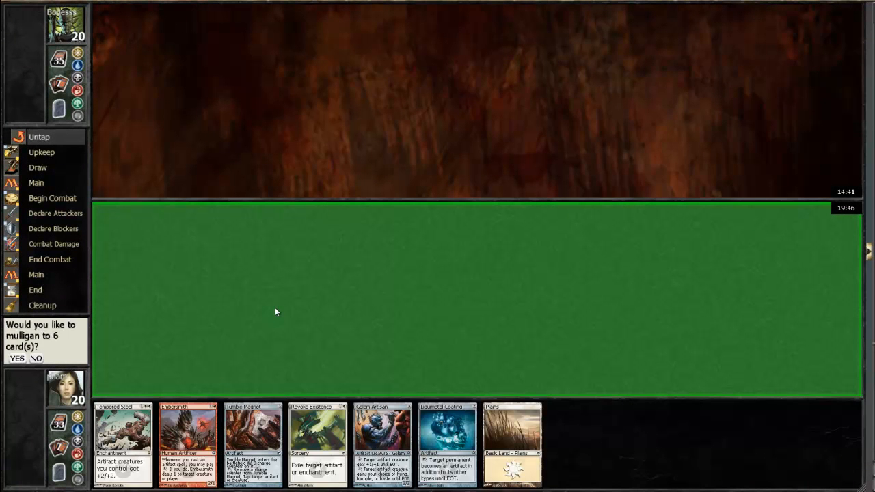
mouse_move(104, 317)
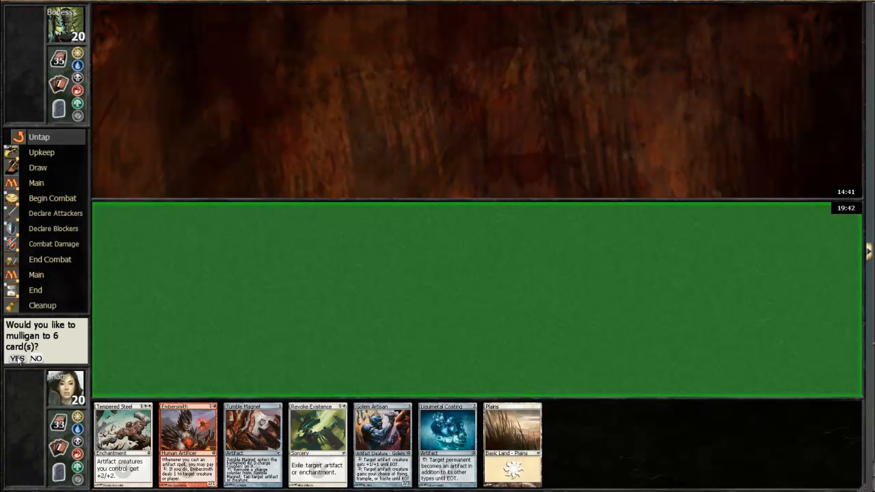
click(17, 358)
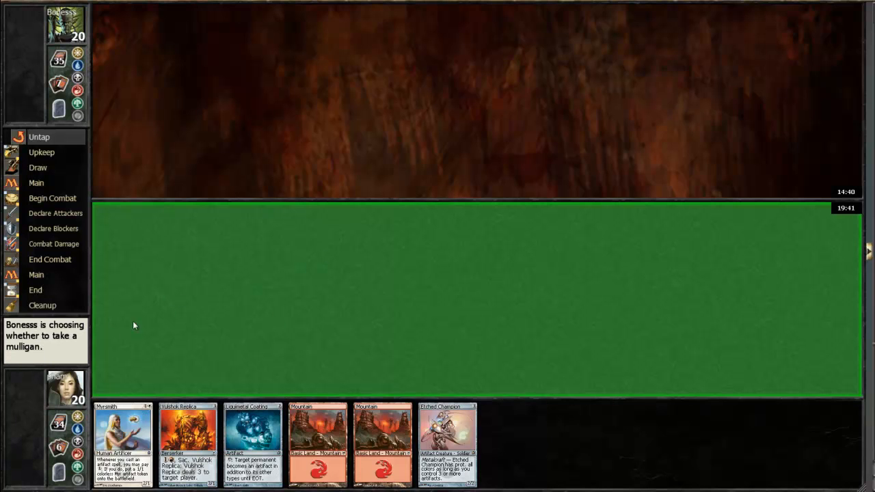
mouse_move(298, 366)
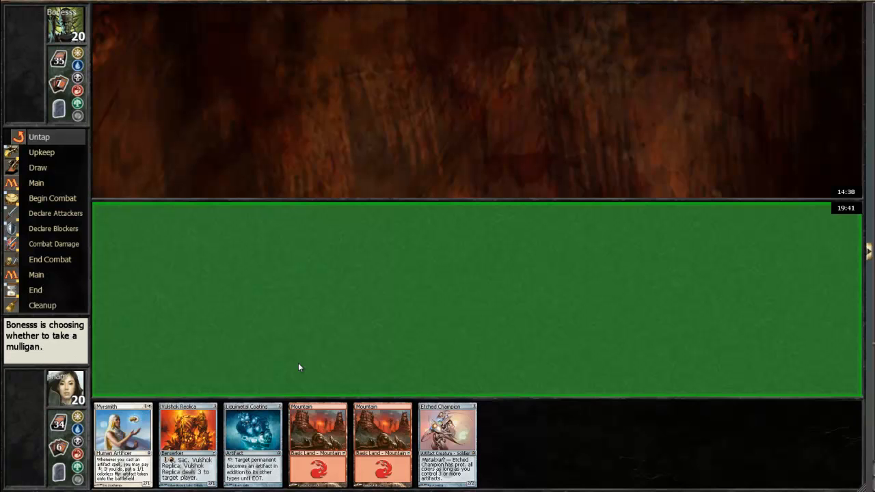
mouse_move(157, 364)
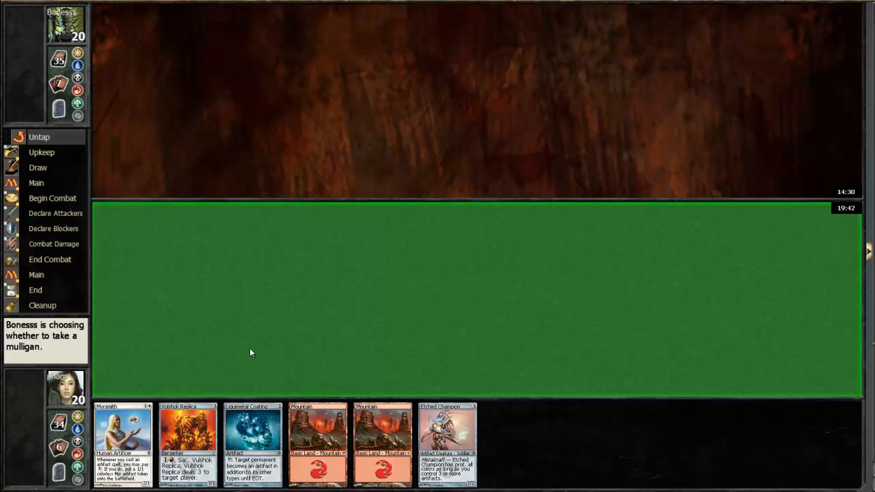
mouse_move(79, 361)
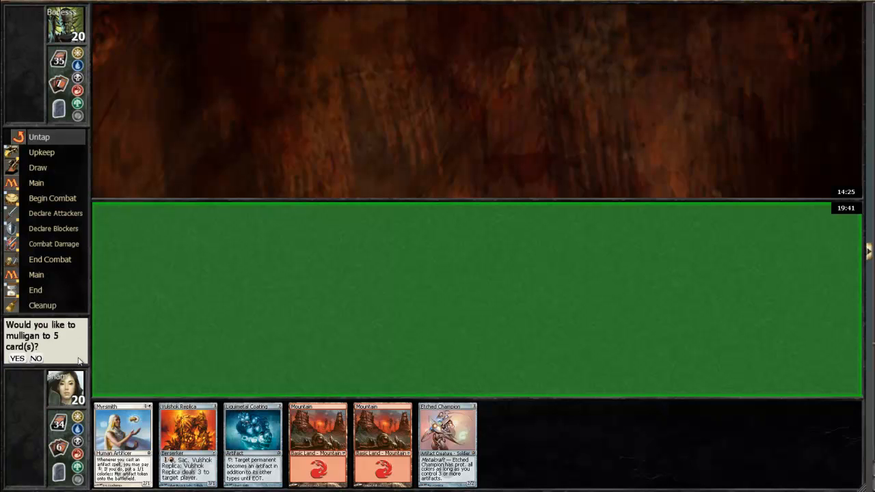
click(35, 359)
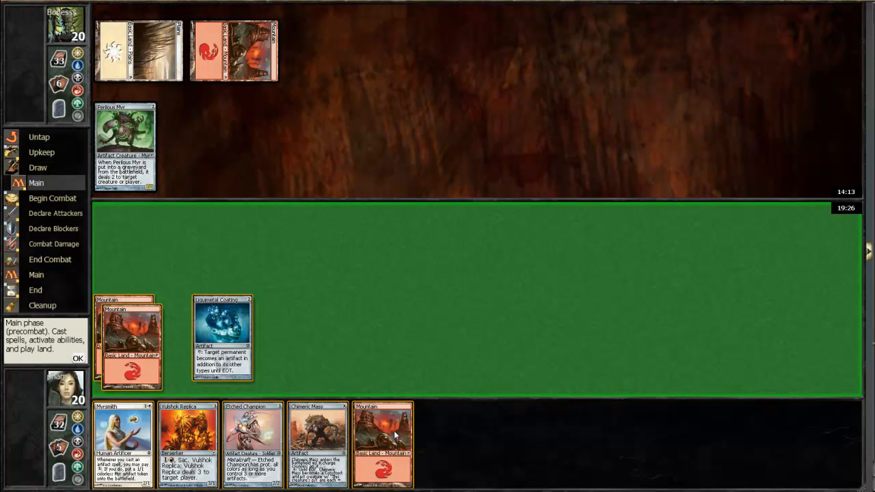
Play a third Mountain from hand onto the battlefield
drag(383, 444, 130, 342)
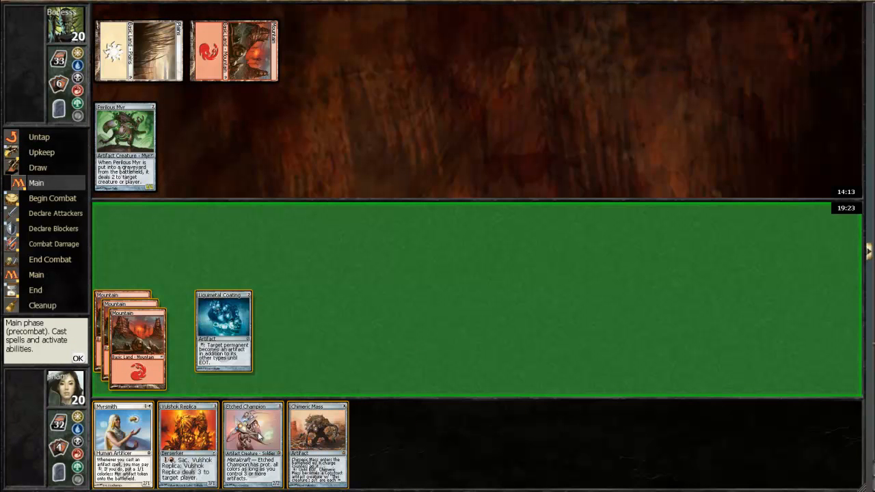
mouse_move(390, 321)
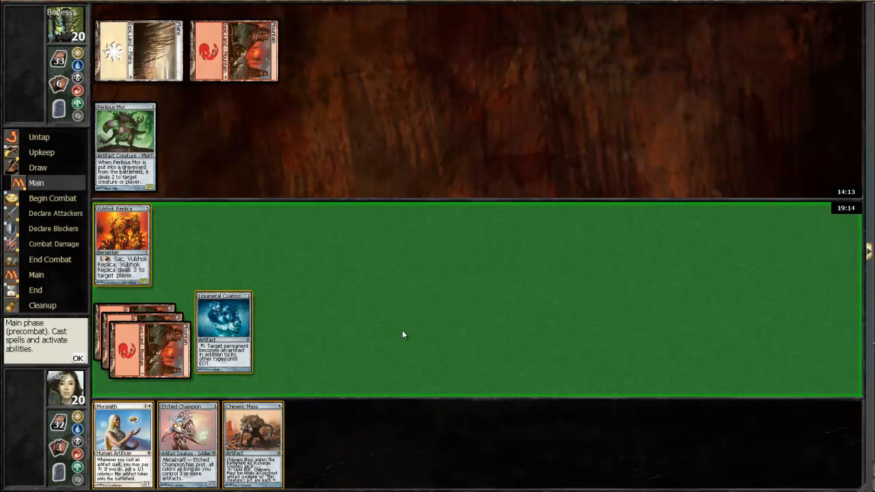
Pass the main phase and block the attacking Perilous Myr with Vulshok Replica
click(78, 358)
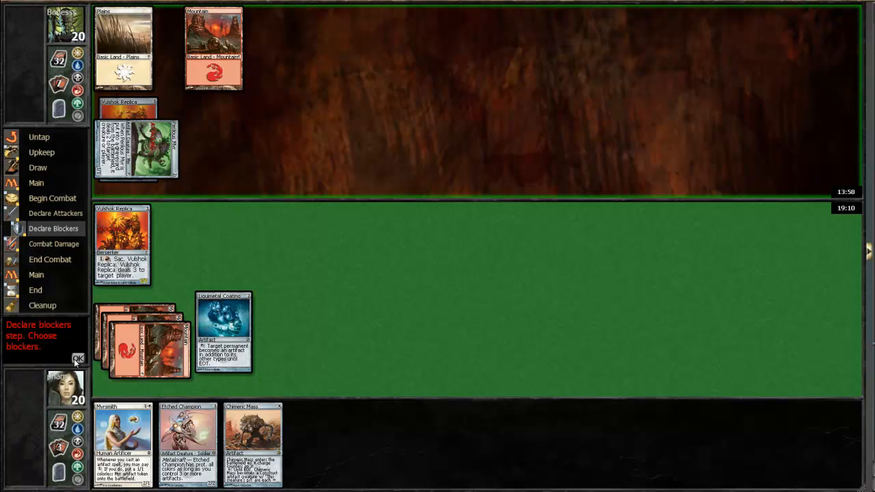
click(77, 359)
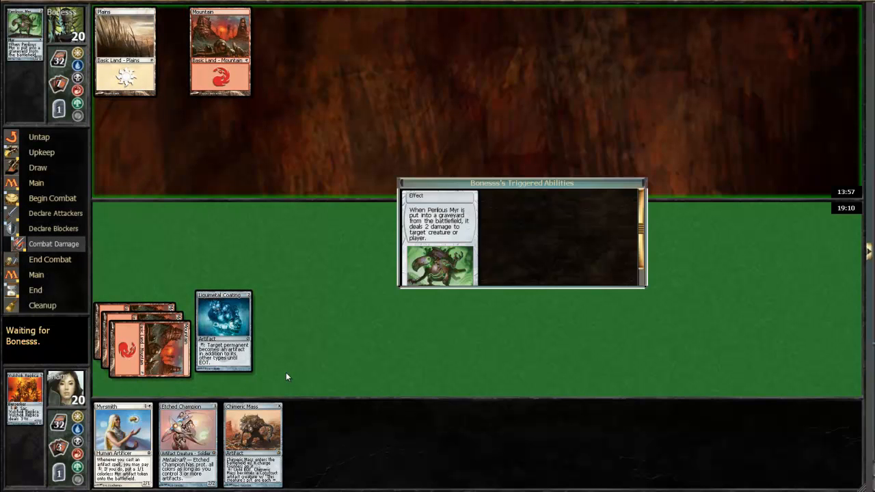
mouse_move(82, 366)
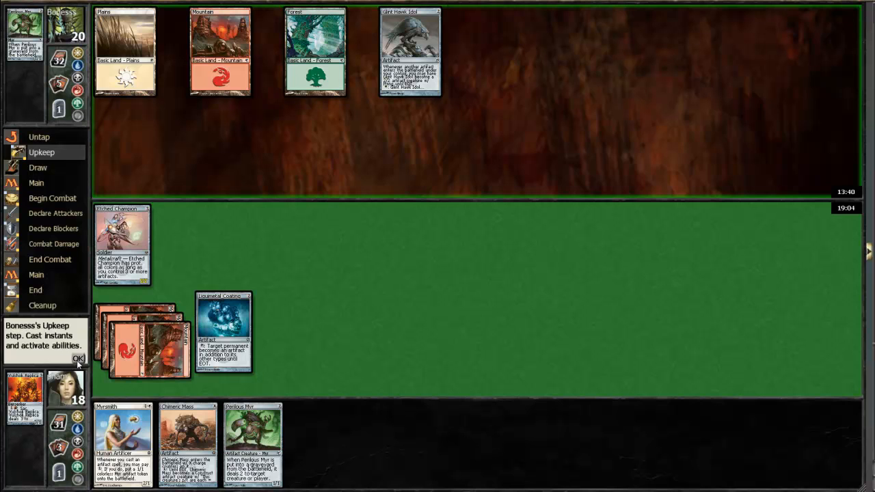
Pass through the opponent's upkeep and let their artifact-destroying creature resolve
click(78, 358)
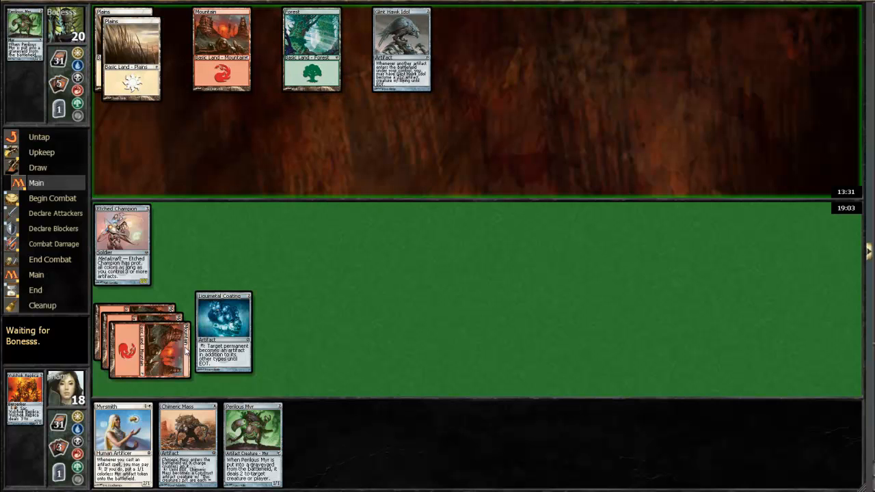
mouse_move(122, 245)
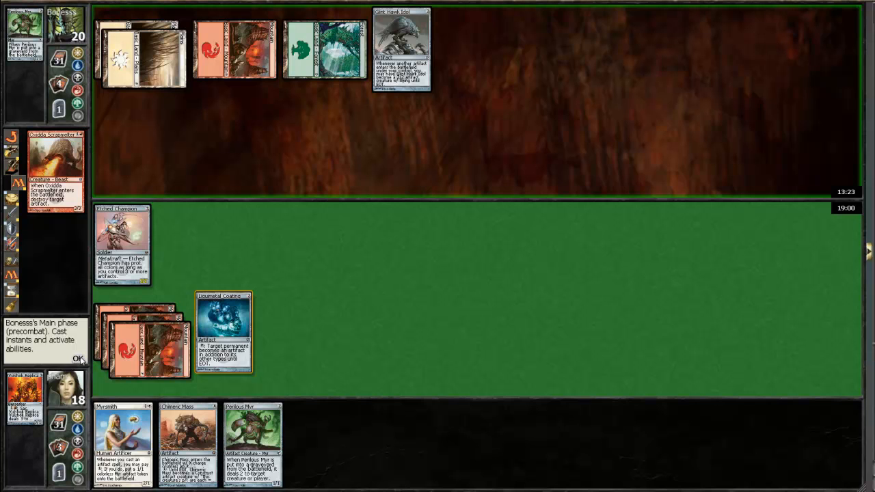
click(77, 358)
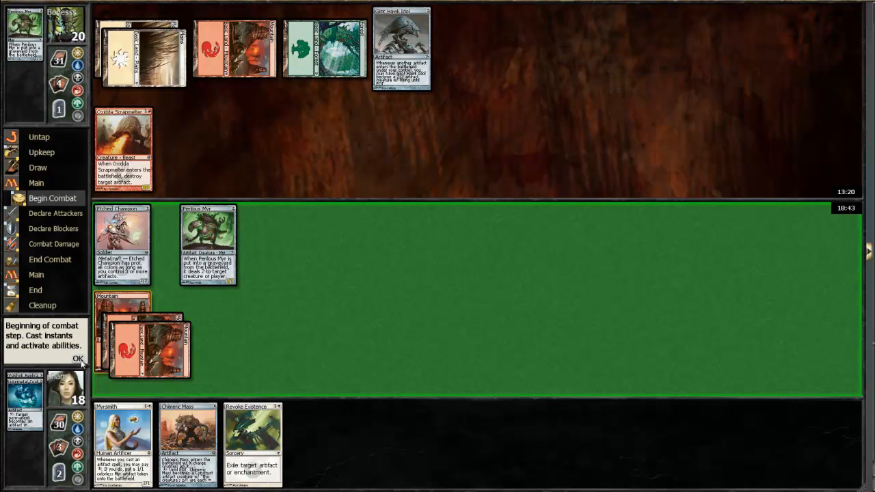
End the turn without attacking and pass through the opponent's upkeep and attack step
click(78, 358)
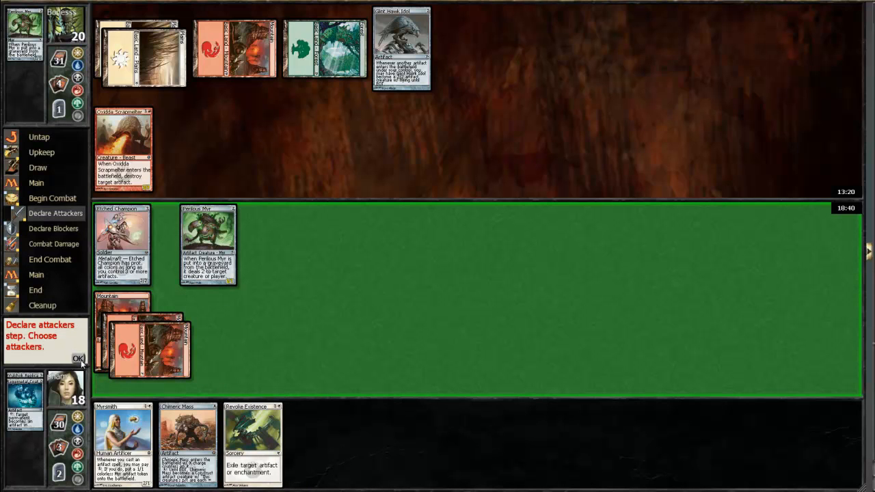
click(78, 358)
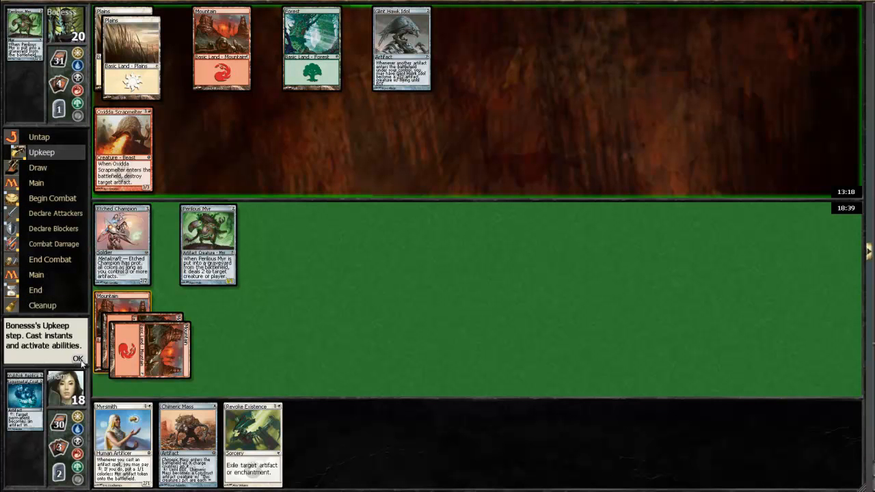
click(78, 358)
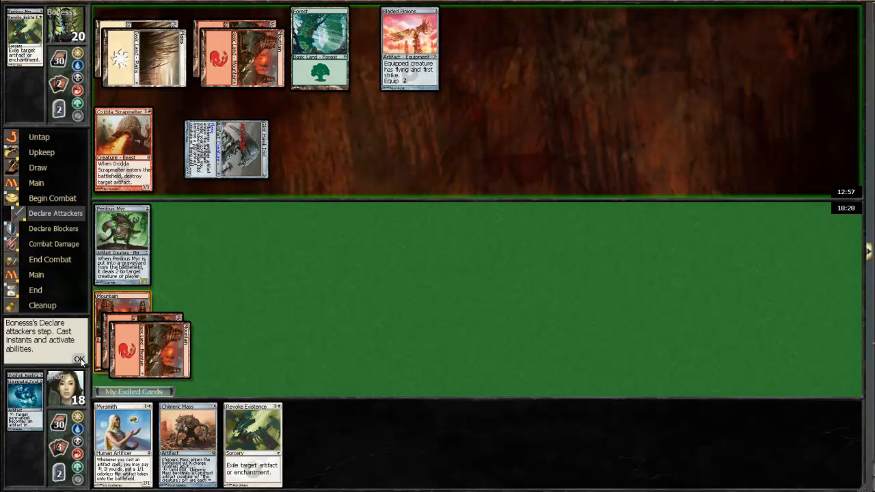
click(80, 358)
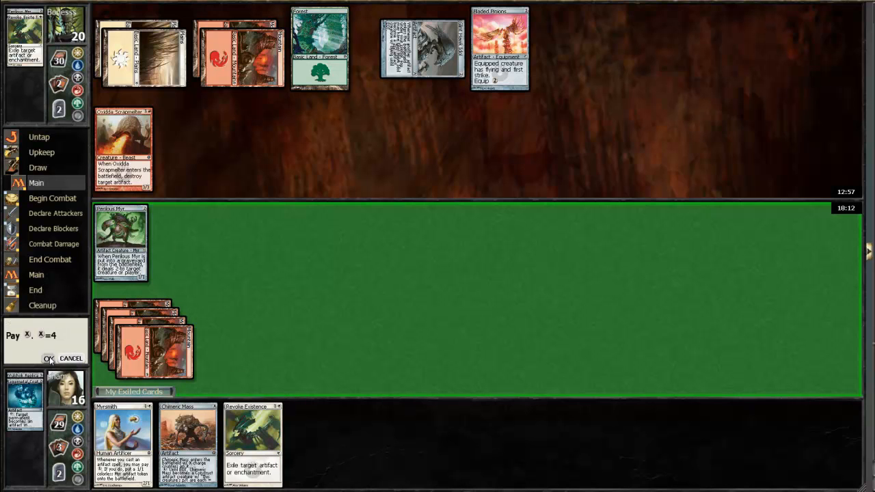
Finish paying for Chimeric Mass, then pass through the opponent's combat and your upkeep
click(48, 358)
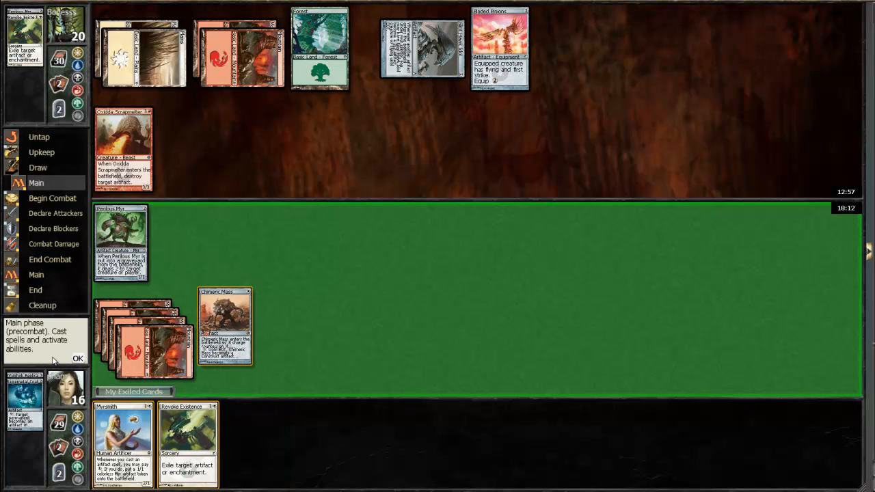
click(76, 358)
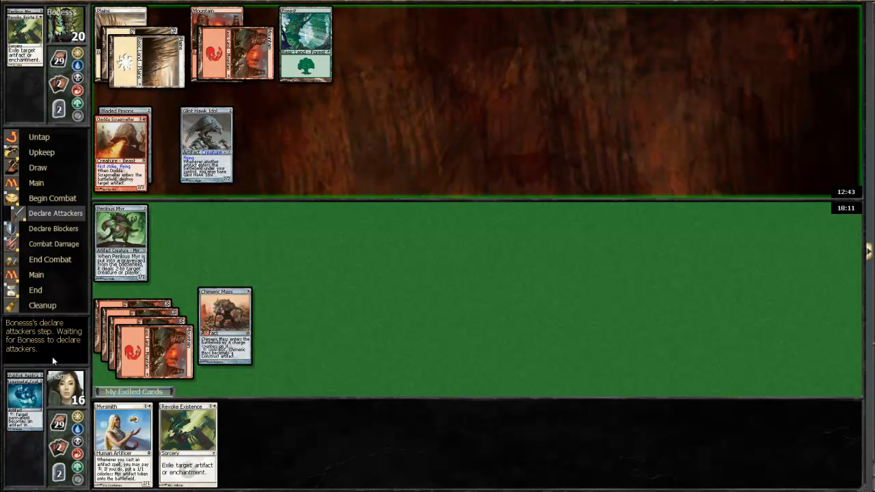
mouse_move(173, 263)
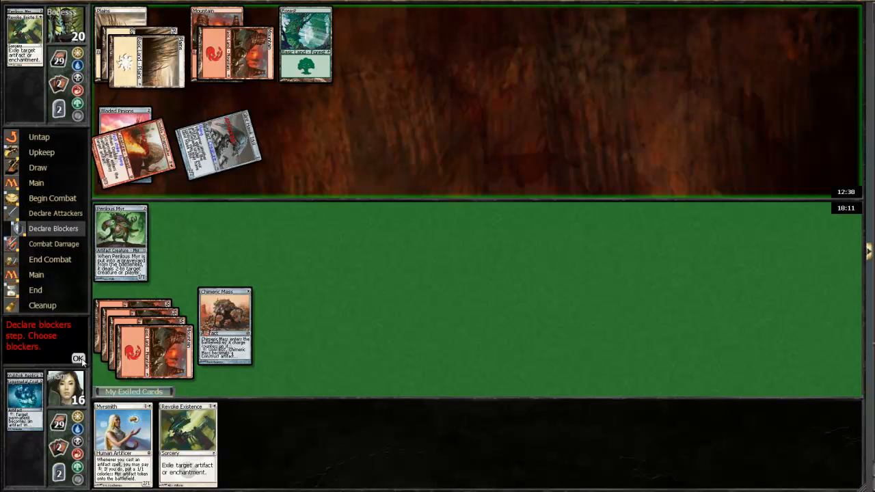
click(78, 358)
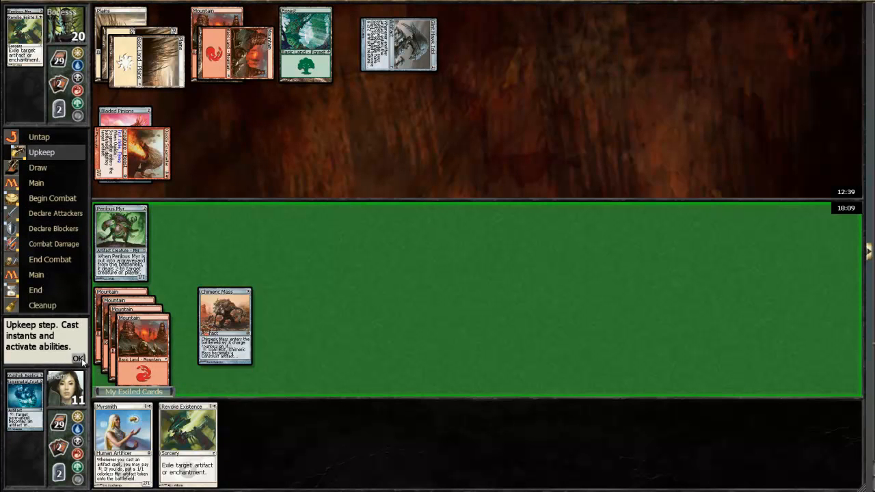
click(78, 358)
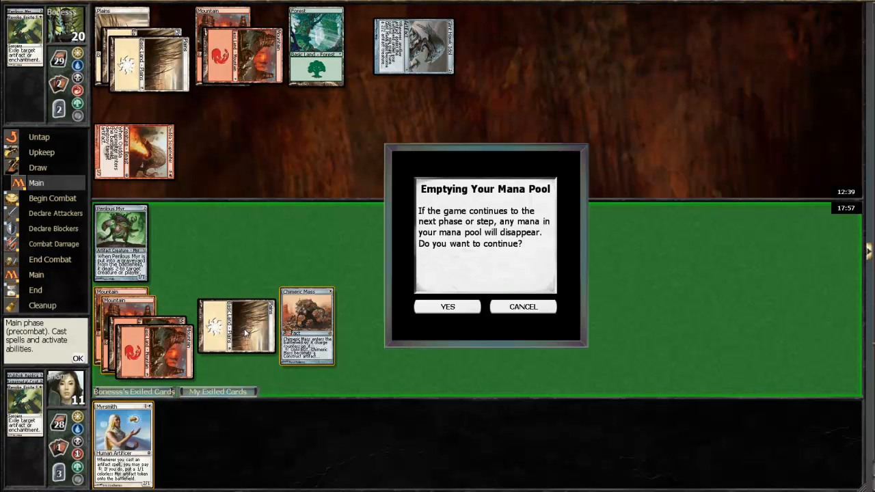
Accept losing the floating mana, attack with Chimeric Mass for 4, and pass to the opponent's upkeep
click(447, 306)
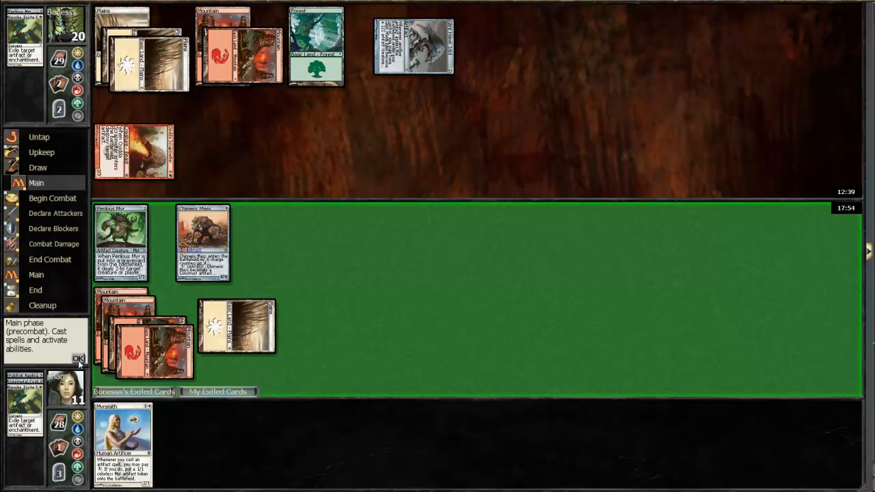
click(78, 358)
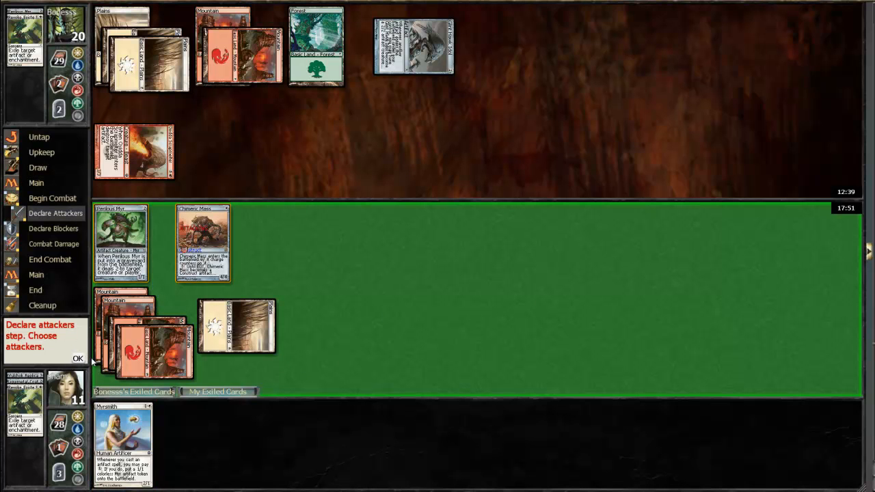
click(78, 358)
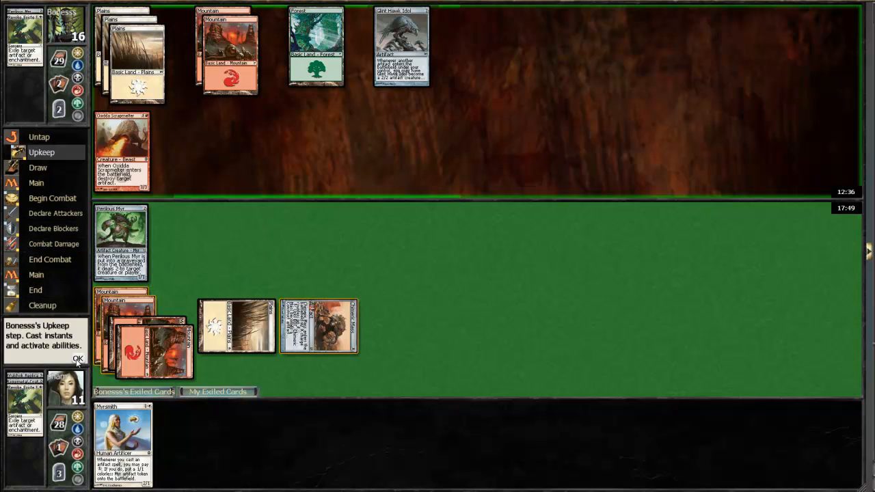
click(76, 358)
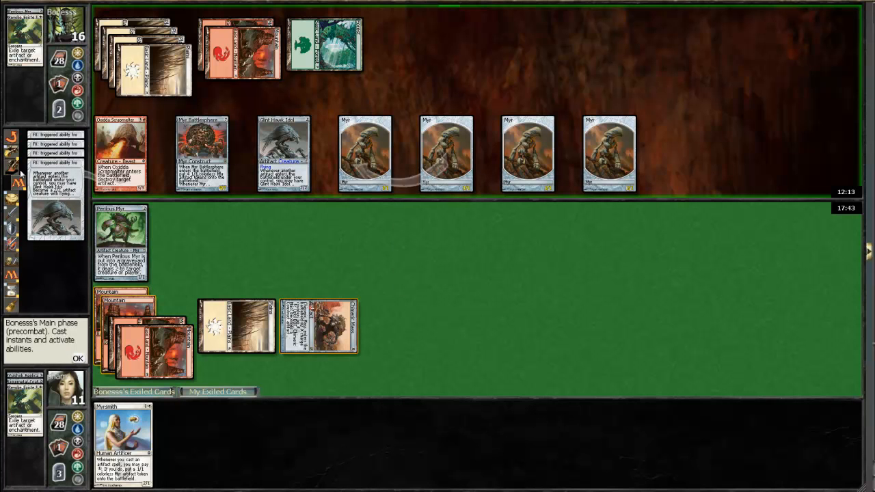
Let the opponent's triggers resolve and take the token attack with no blockers, falling to 9 life
click(78, 358)
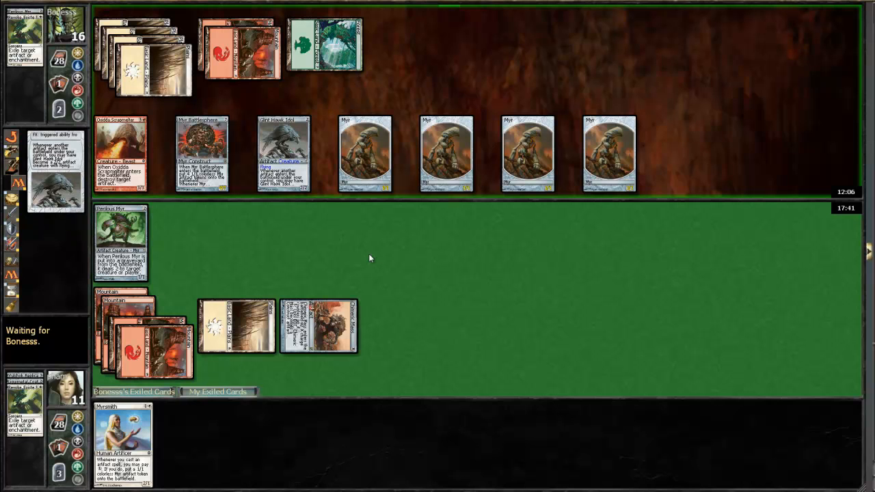
mouse_move(87, 360)
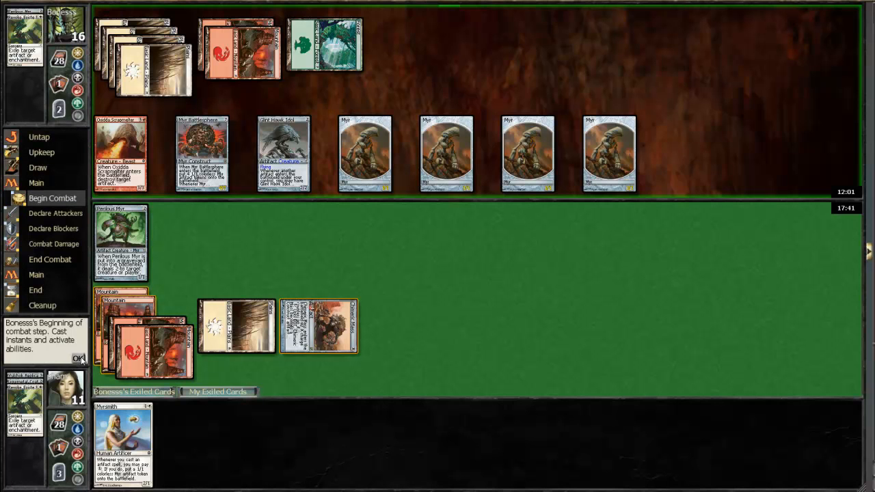
click(77, 358)
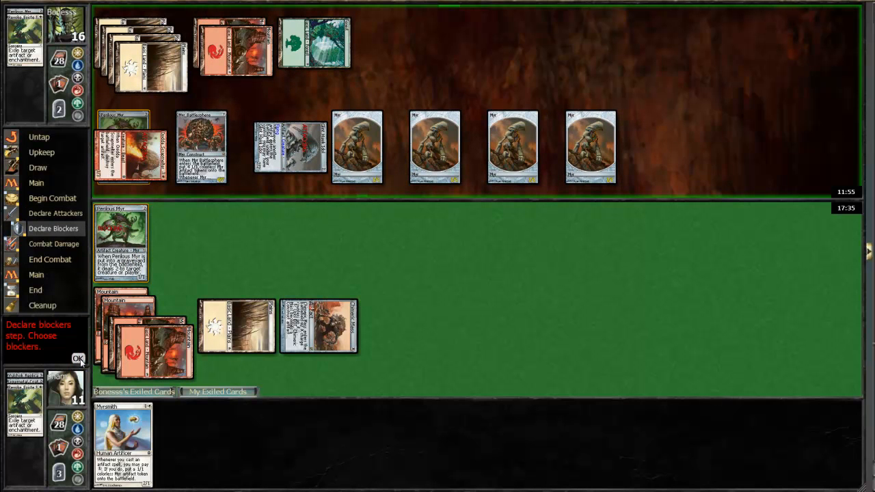
click(78, 358)
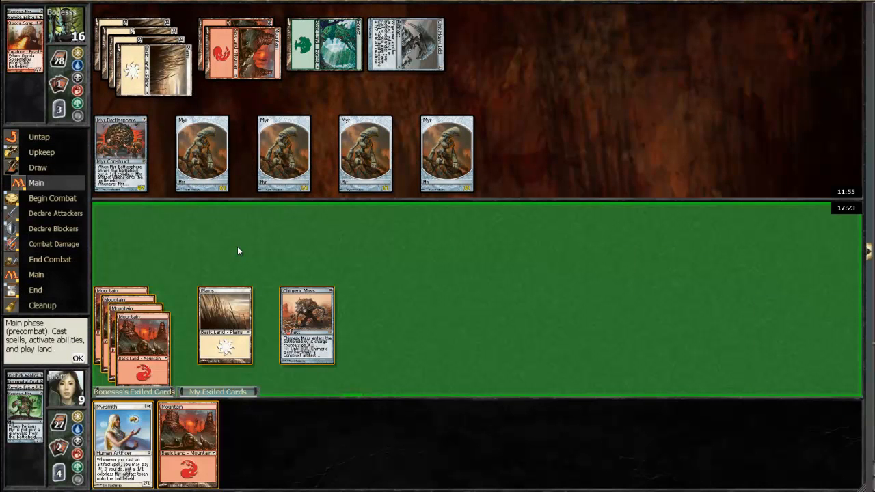
mouse_move(246, 232)
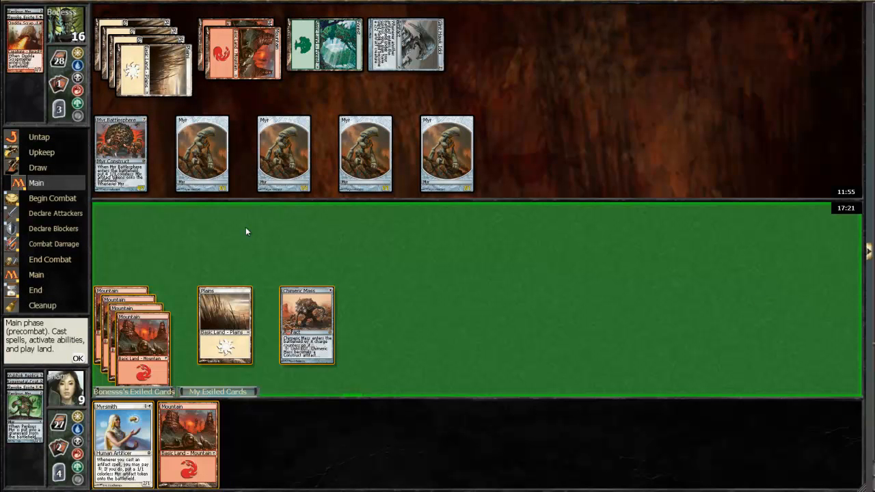
mouse_move(440, 307)
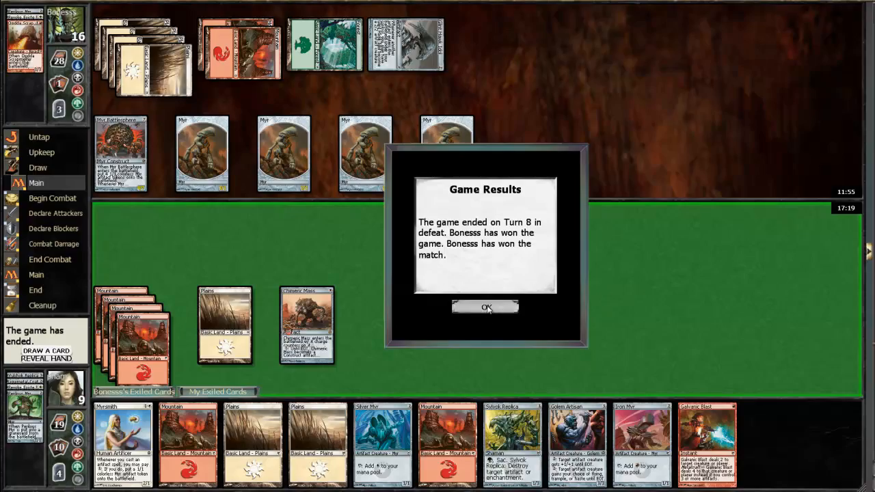
Acknowledge the turn-8 defeat in Game Results, revealing the tournament standings
click(486, 307)
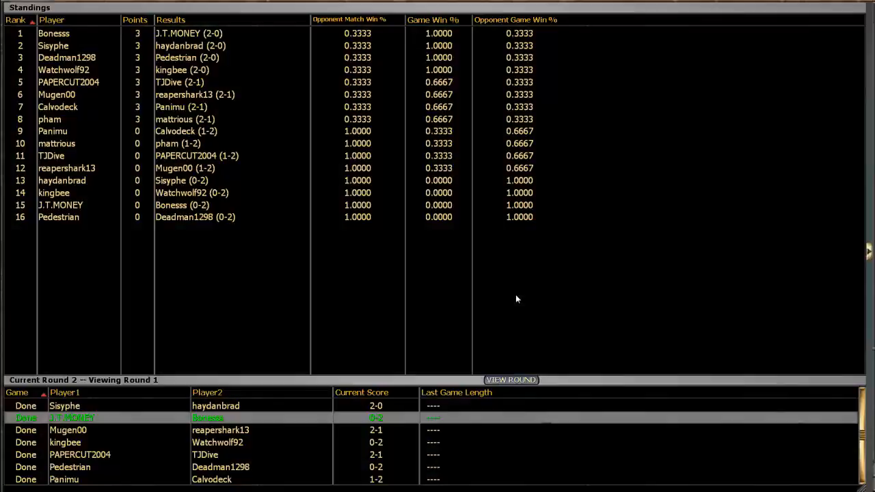